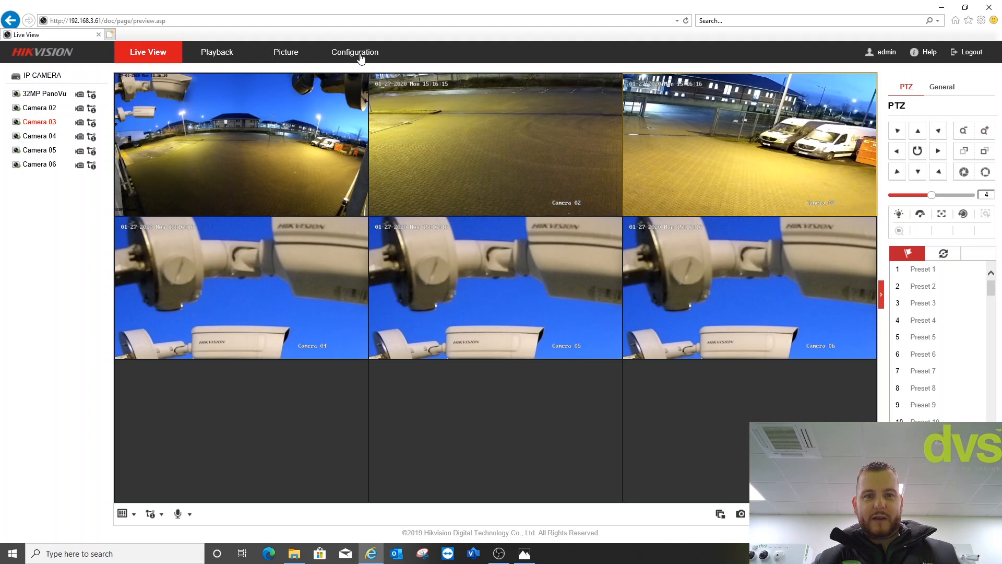
Open Configuration to change the camera's capture mode to 32MP.
left_click(354, 52)
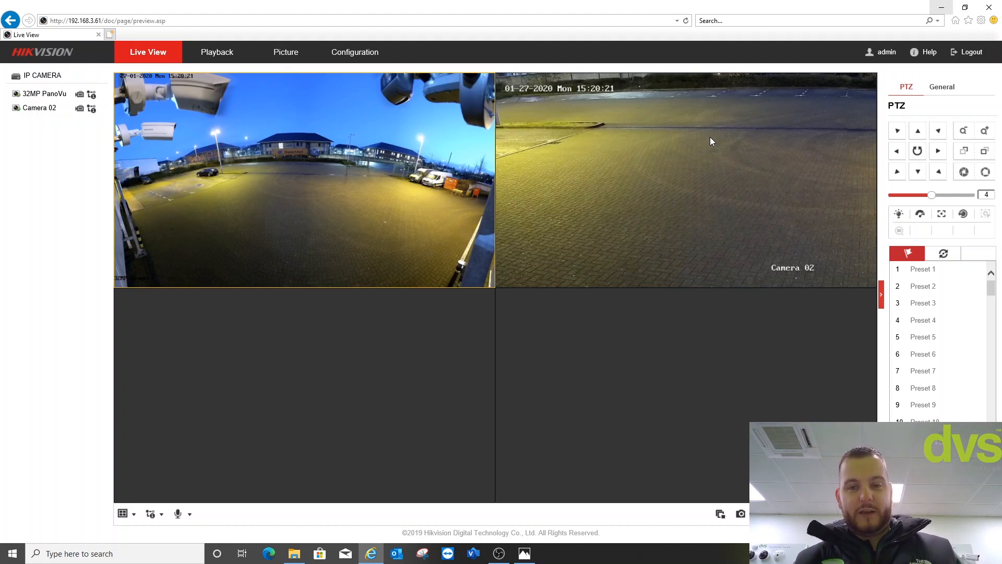
left_click(354, 52)
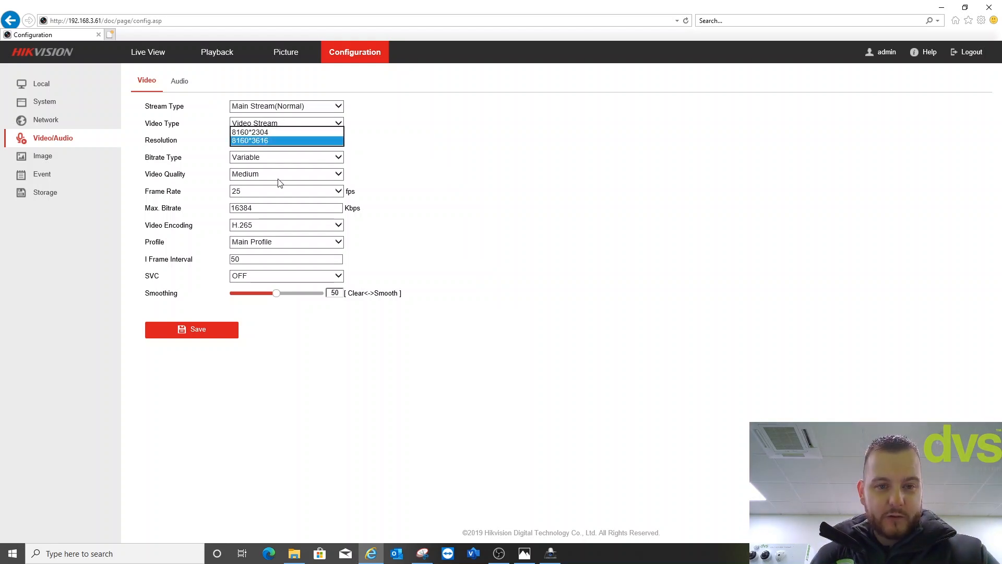
Set the main stream resolution to 8160*3616 at 15 fps and save.
left_click(285, 140)
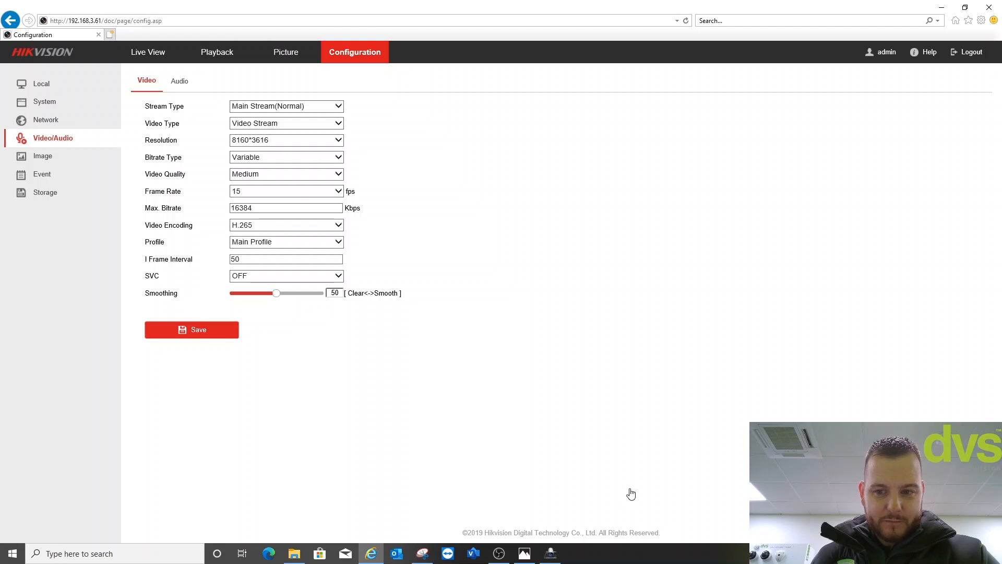
left_click(191, 329)
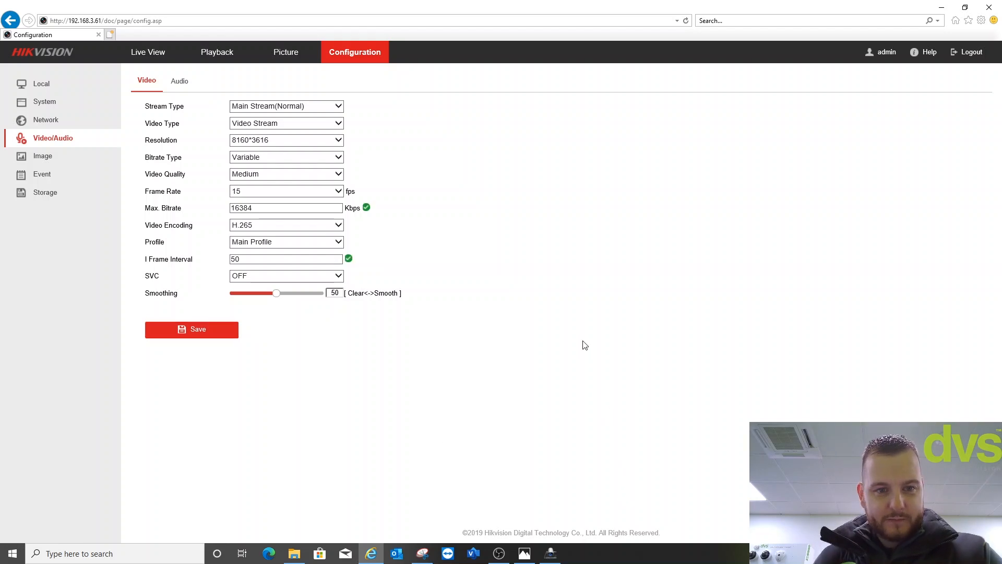